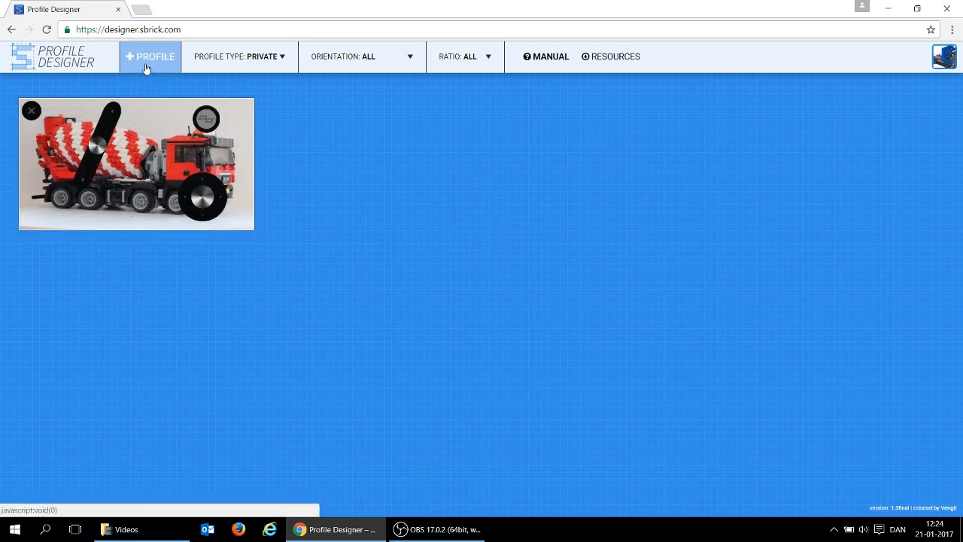
Start a new profile and name it 'RC Tracked Racer'.
click(150, 57)
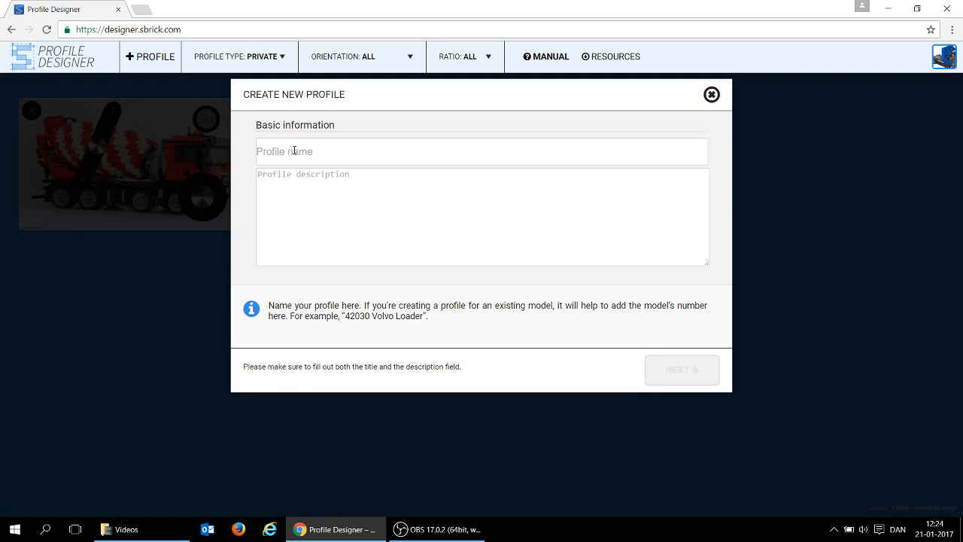
text(RC)
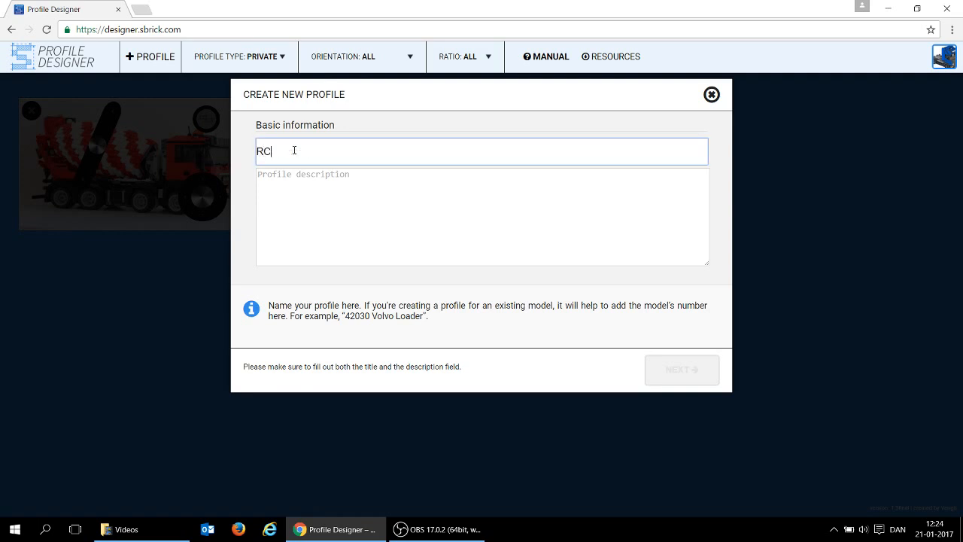
text(Tracked)
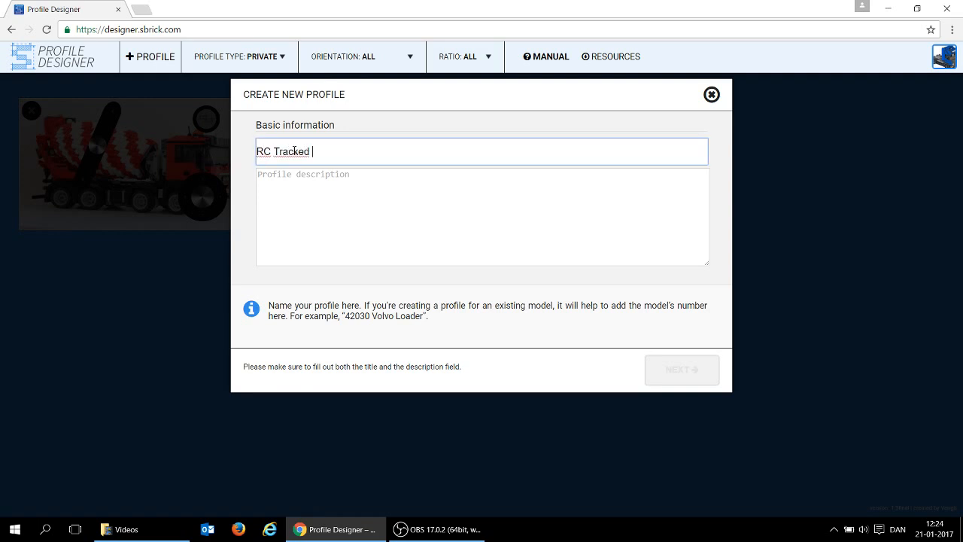
text(Racer)
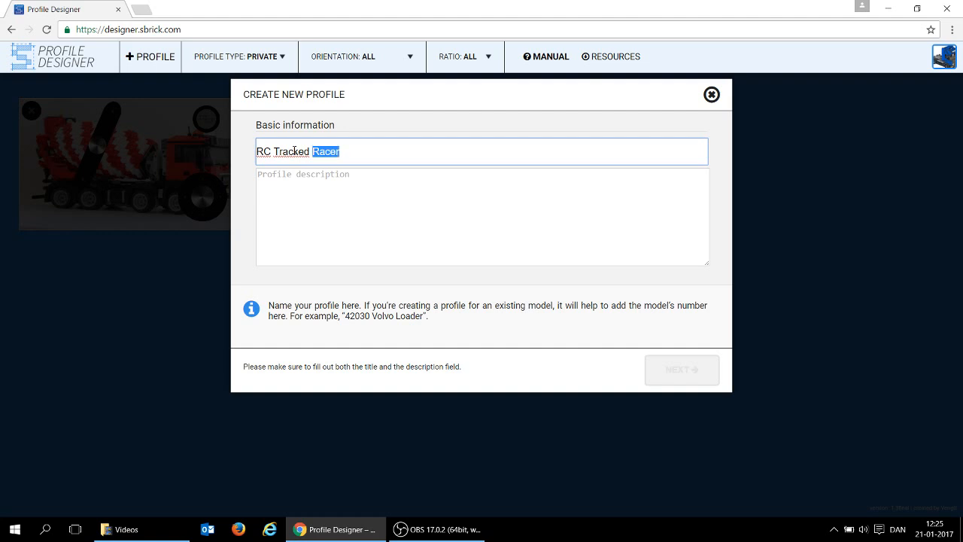
Describe it as 'Standard Remote for RC Tracked Racer' and continue to the layout choices.
click(482, 217)
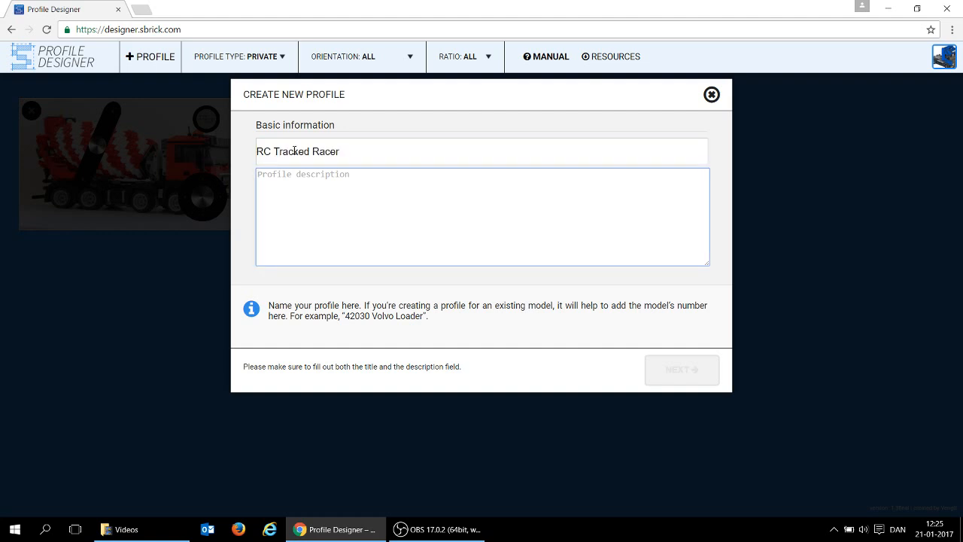
text(Standard R)
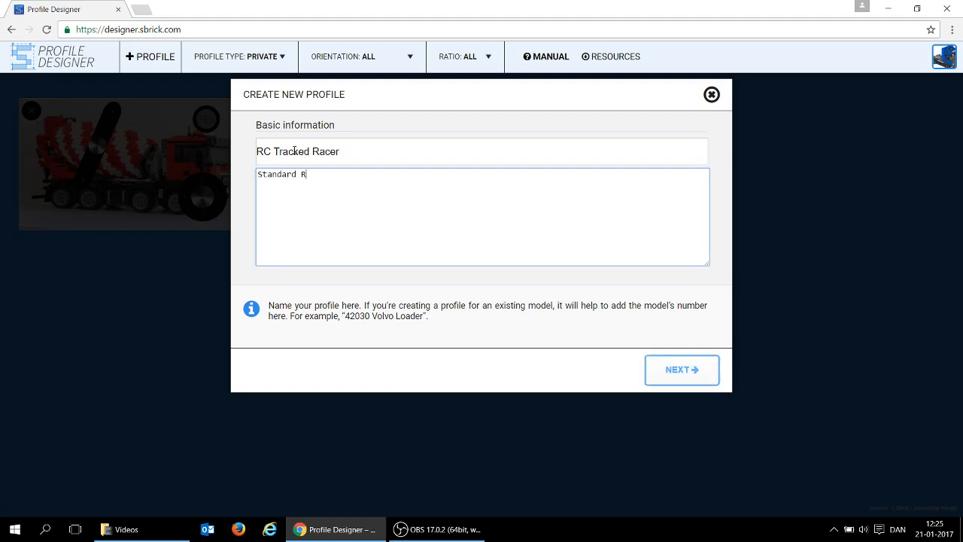
text(emote for RC Tracked Racer.)
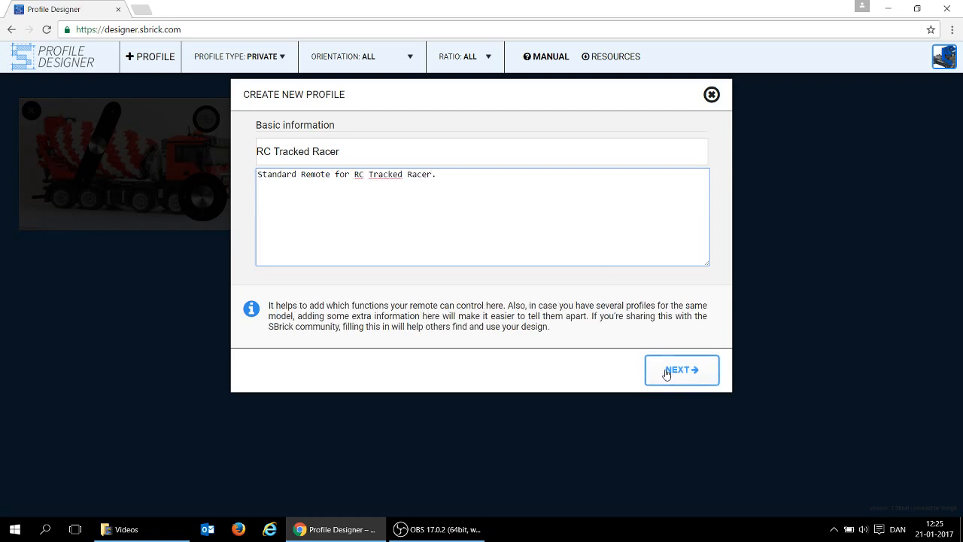
click(680, 370)
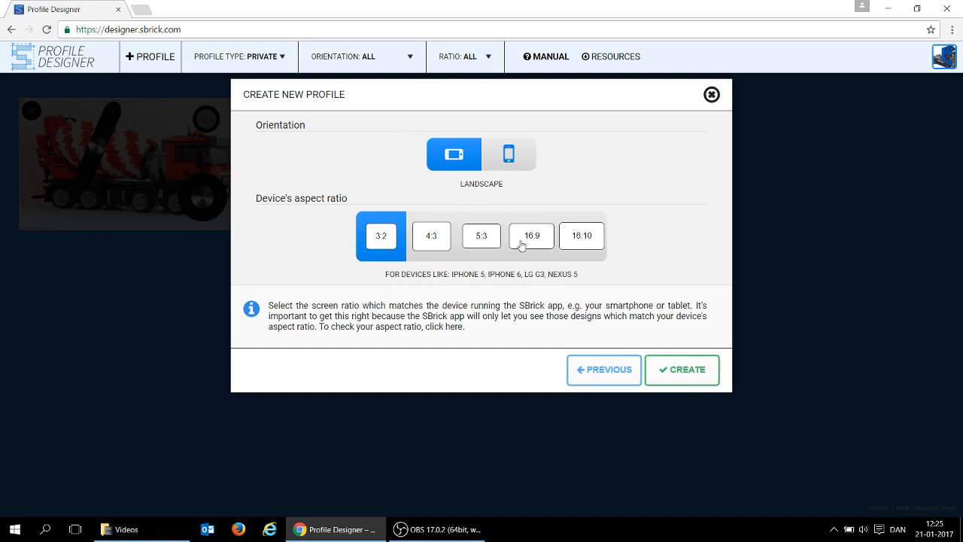
Create the profile with landscape orientation and a 16:9 aspect ratio.
click(531, 234)
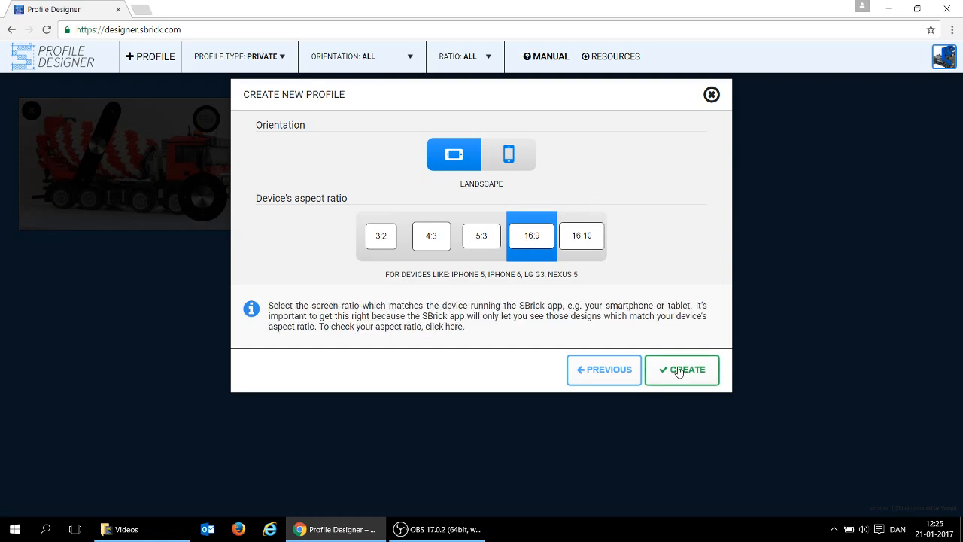
click(680, 370)
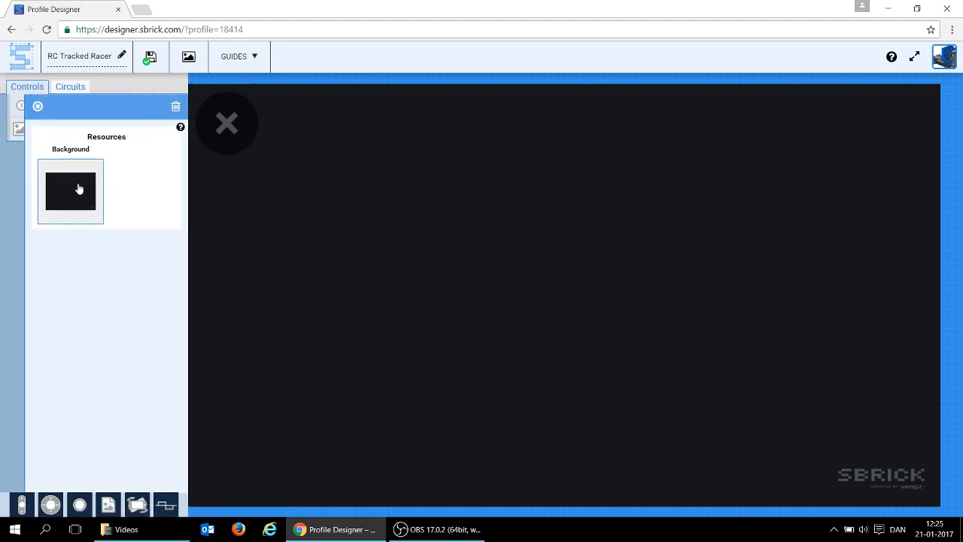
Set the tracked racer photo as the profile's background image.
click(69, 191)
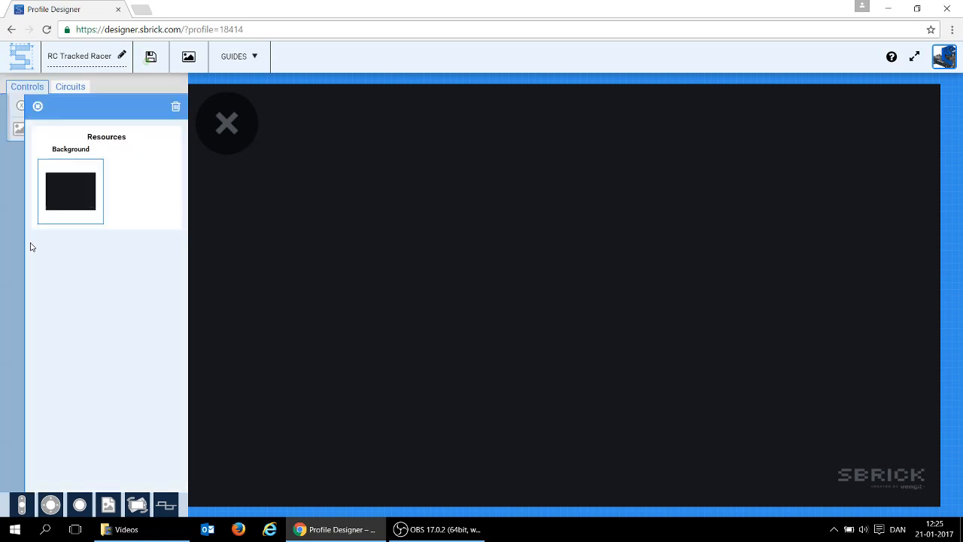
click(37, 105)
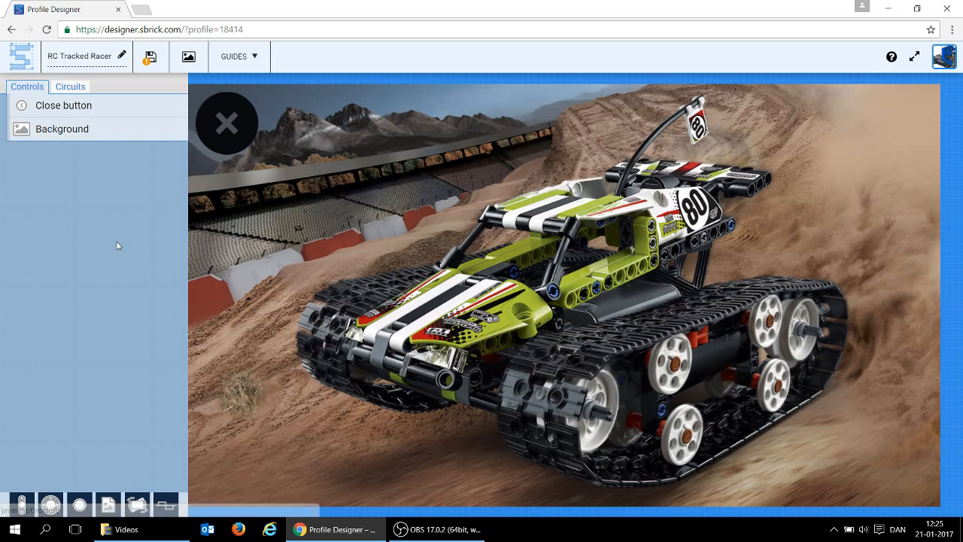
mouse_move(21, 503)
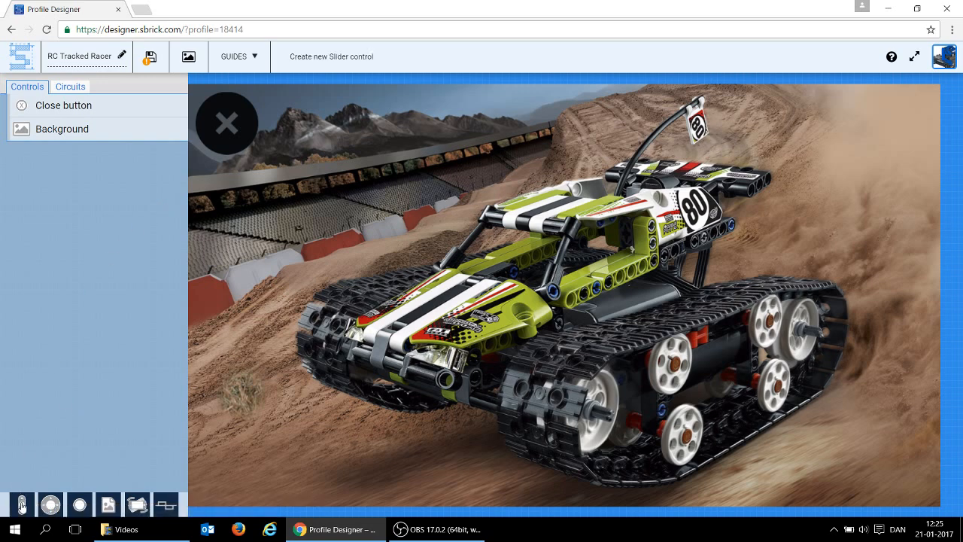
Add a slider along the left side of the image with a metal-look knob.
click(331, 57)
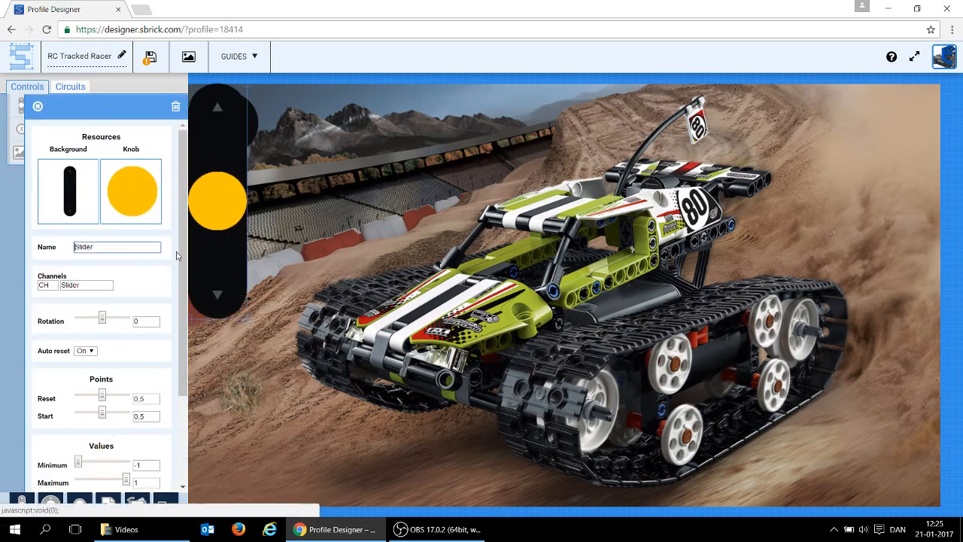
drag(217, 201, 398, 333)
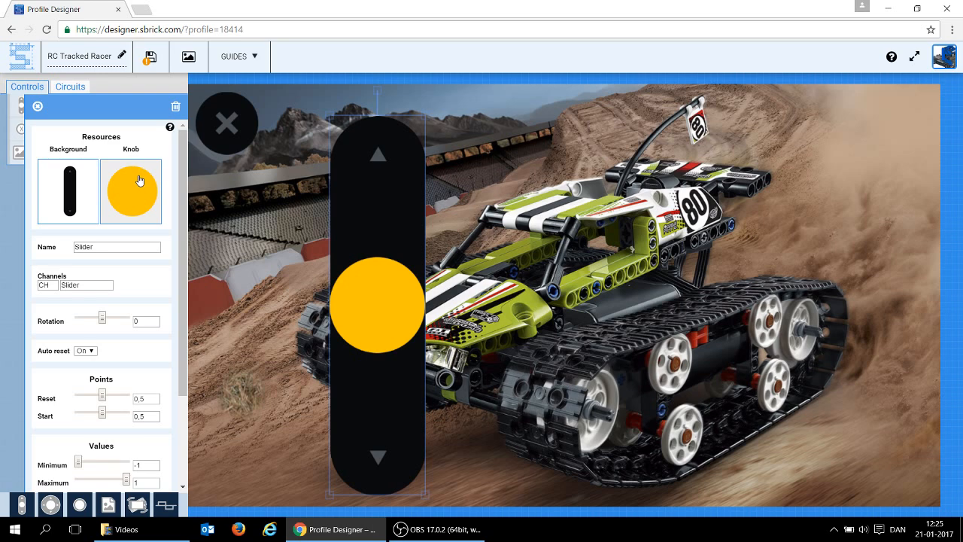
click(131, 190)
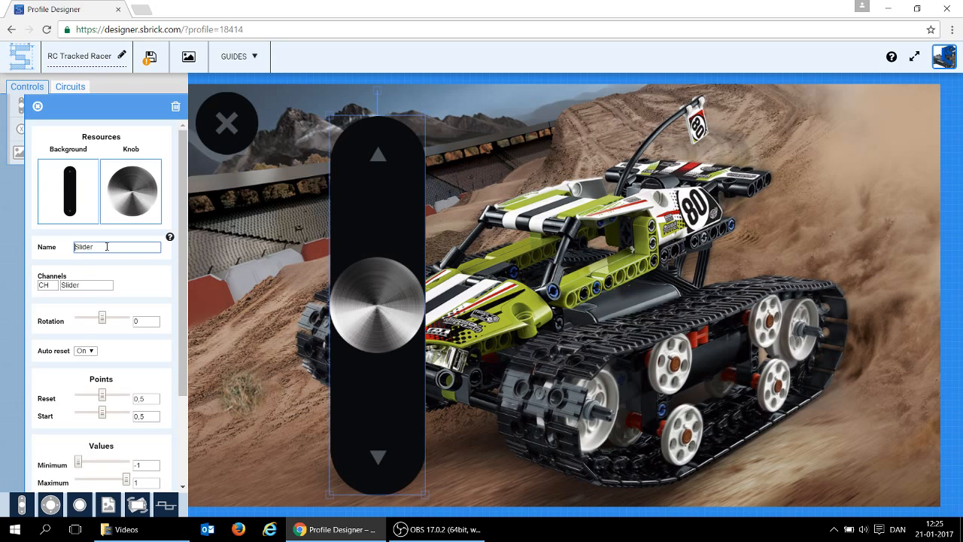
Name the slider and its channel 'Left track'.
triple_click(83, 246)
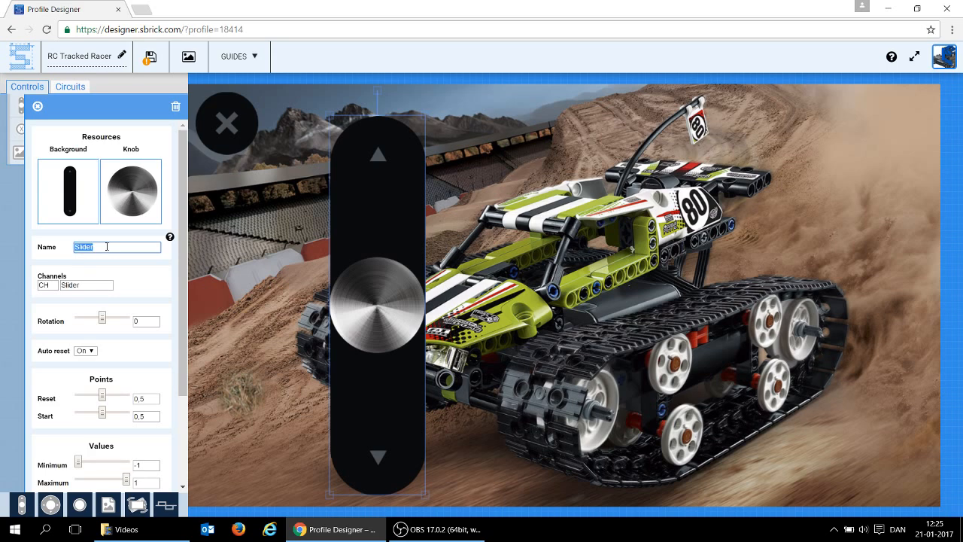
text(Left track)
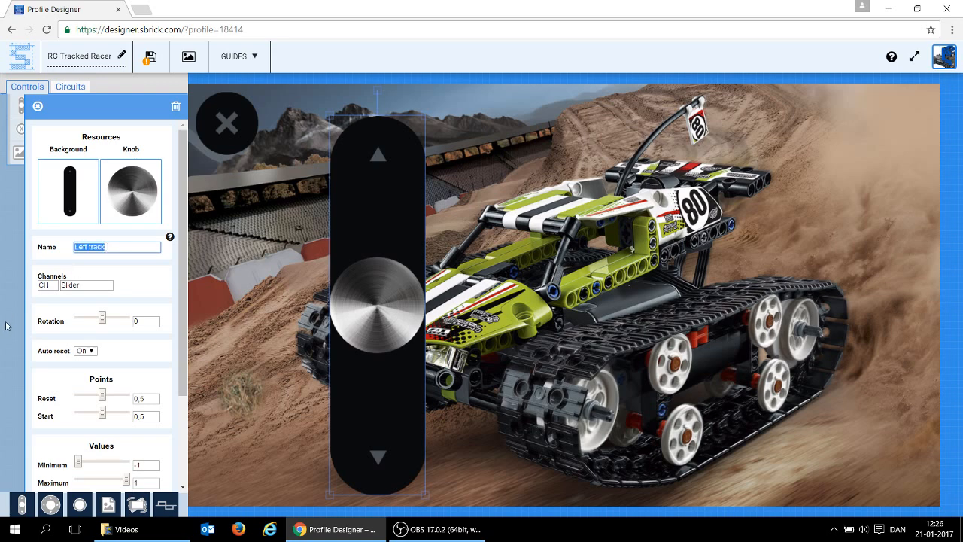
click(87, 284)
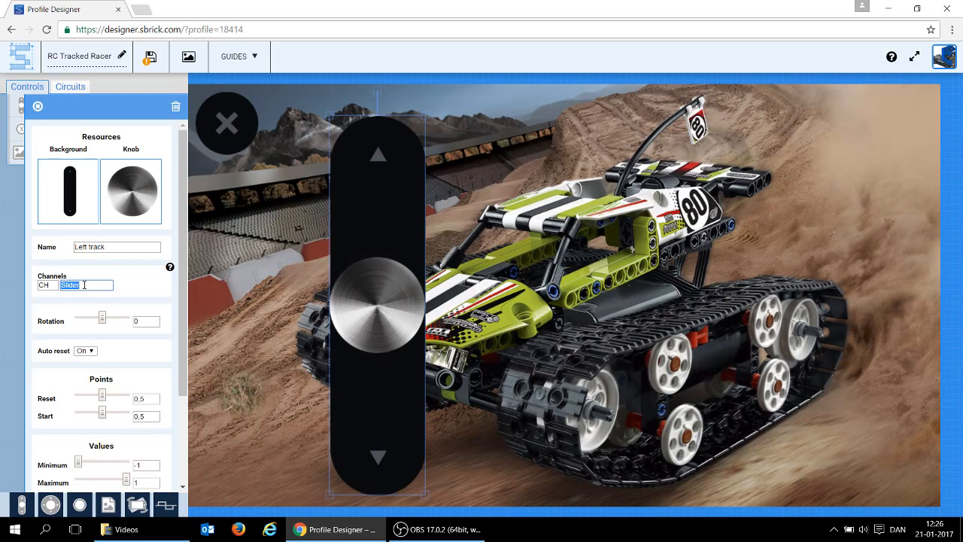
text(Left track)
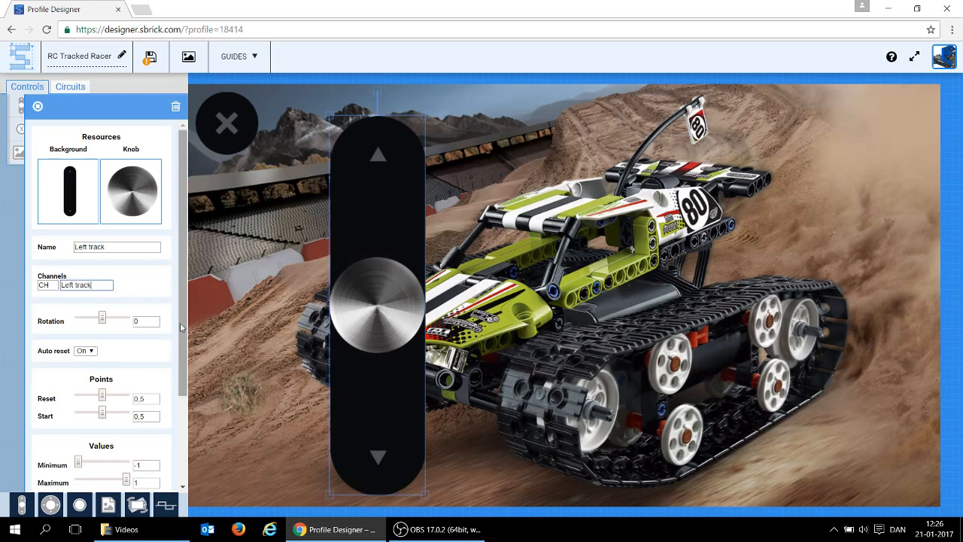
scroll(down, 3)
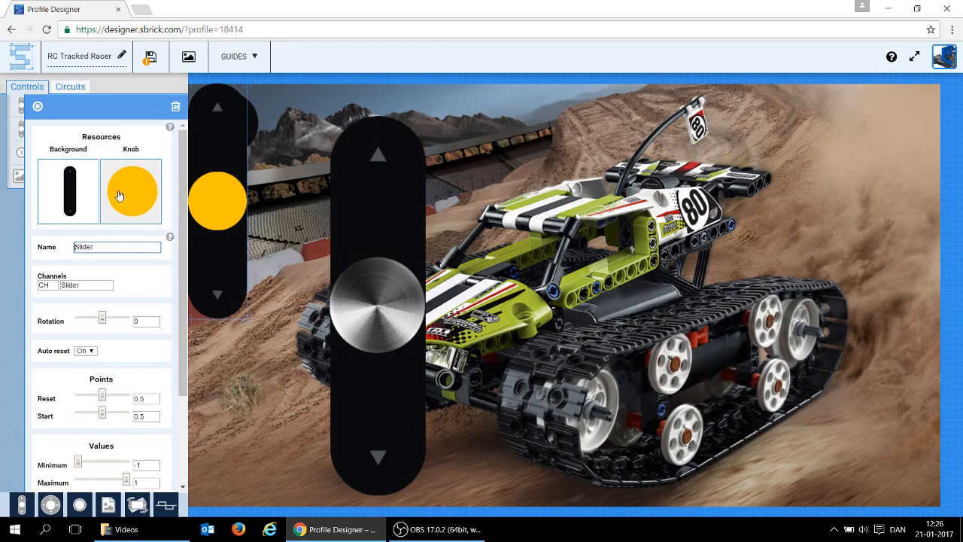
Give the second slider a metal knob and name it and its channel 'Right track'.
click(130, 191)
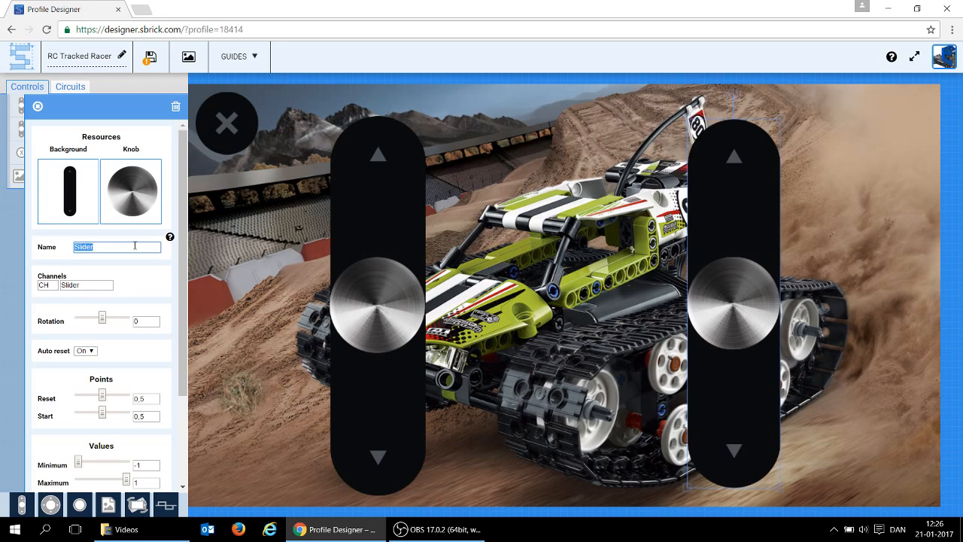
text(Right trac)
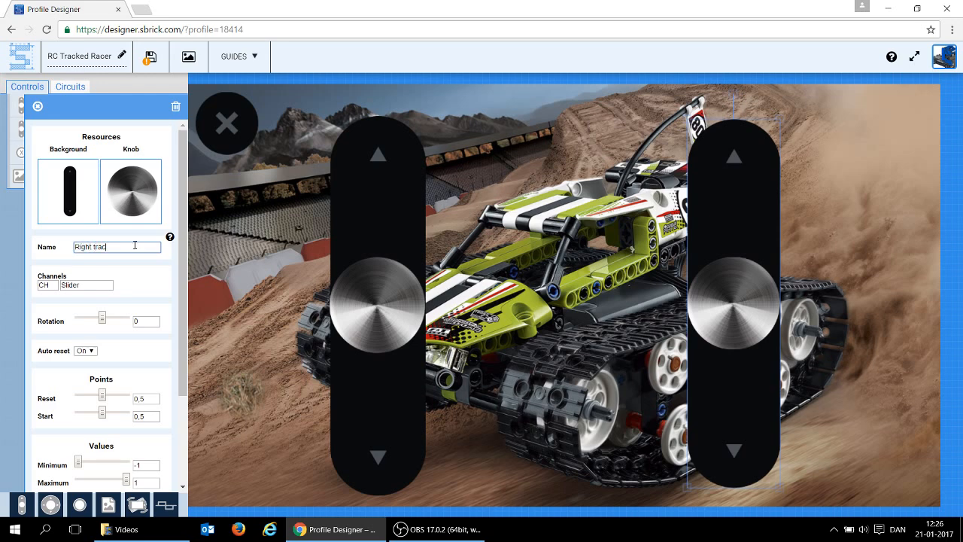
triple_click(116, 247)
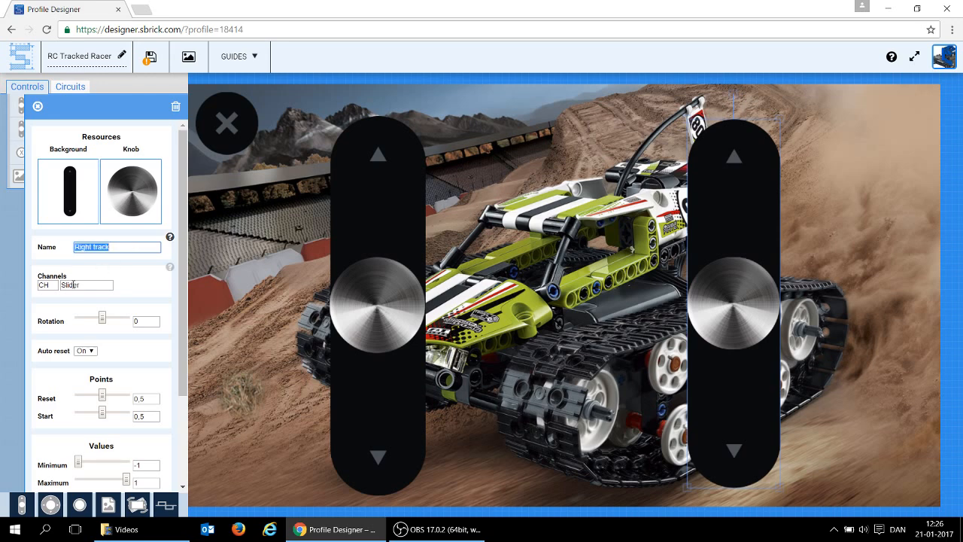
click(88, 284)
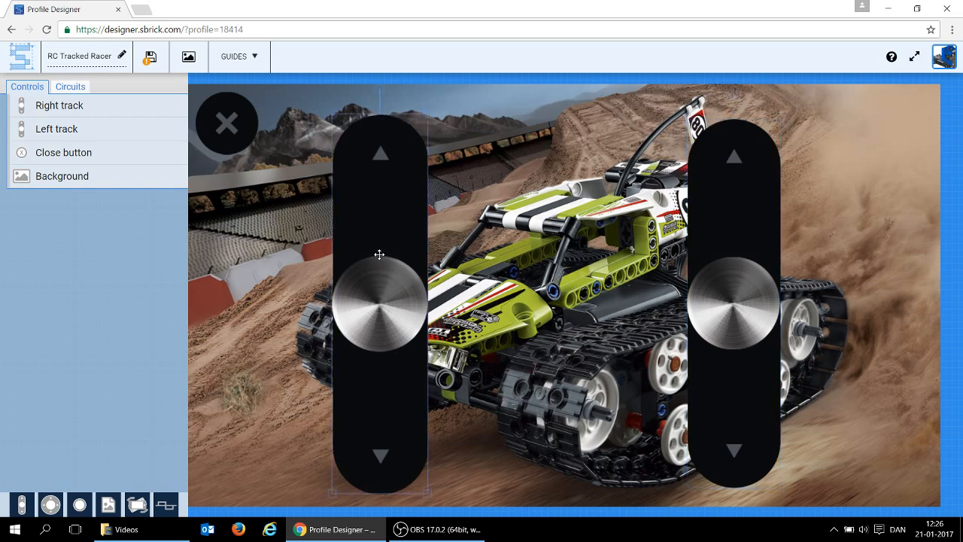
mouse_move(731, 243)
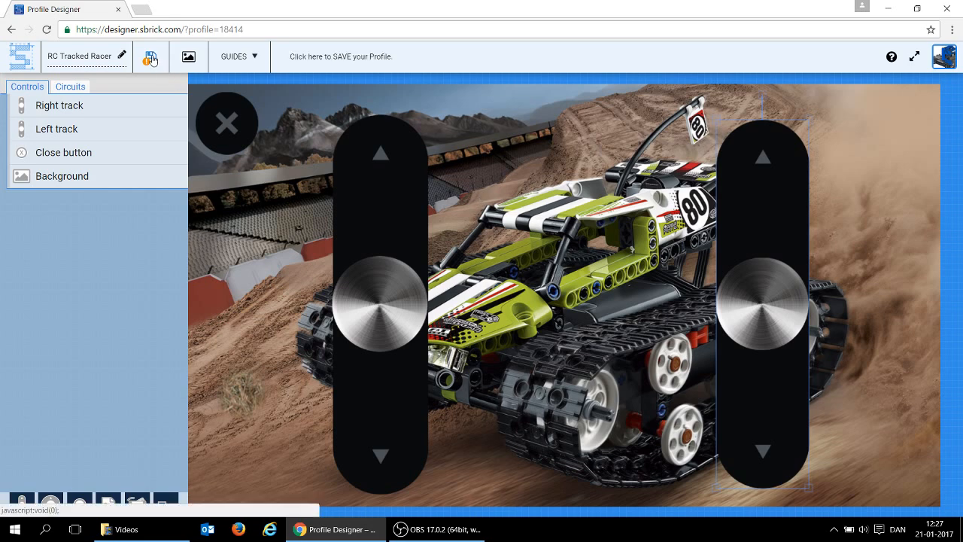
Save the 'RC Tracked Racer' profile.
click(151, 57)
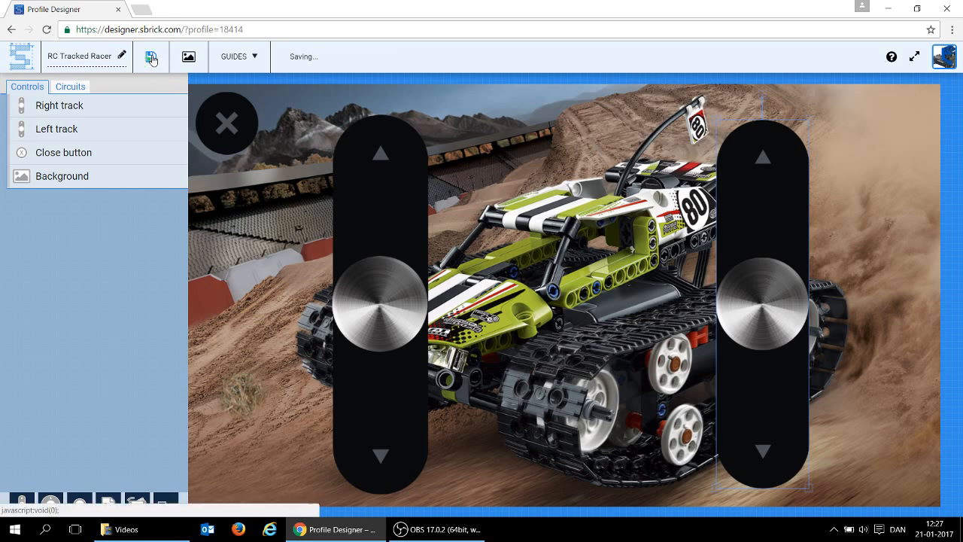